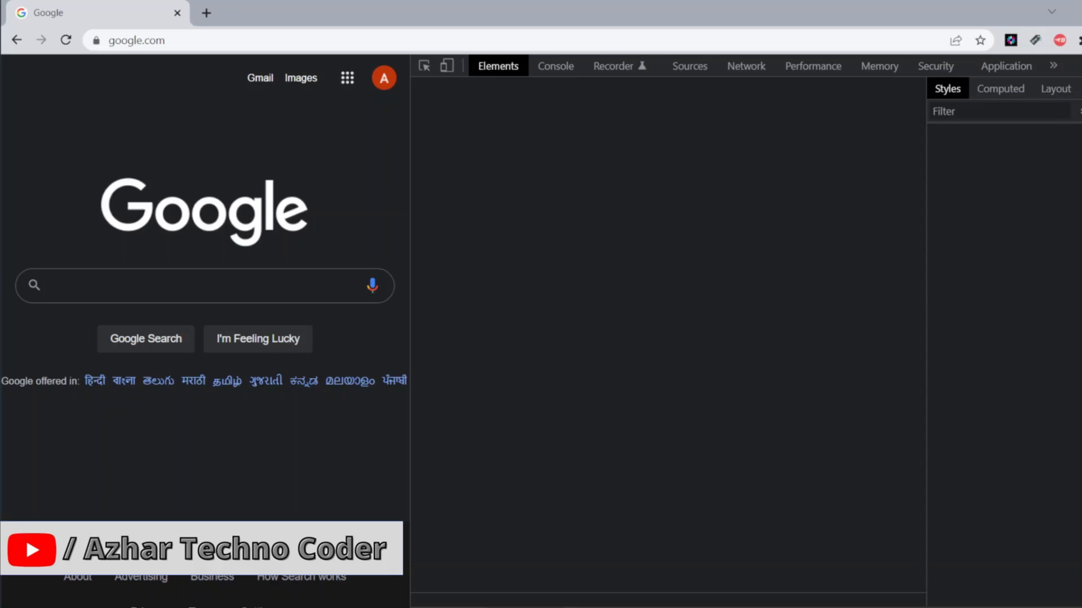
Step: Switch DevTools to the Console tab, showing an empty prompt
click(554, 66)
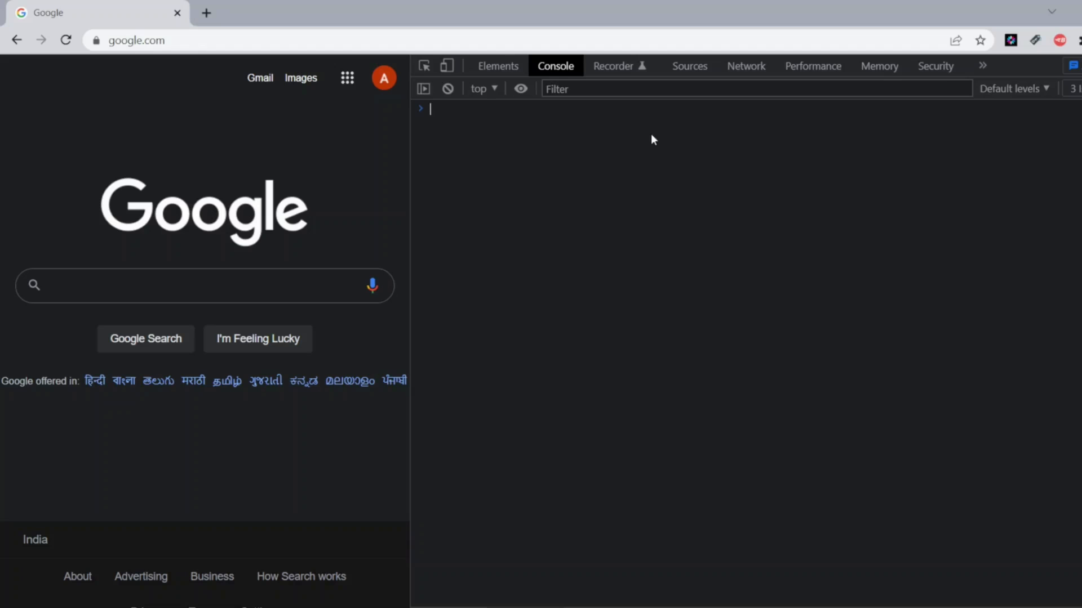
text(refreshlaunch =)
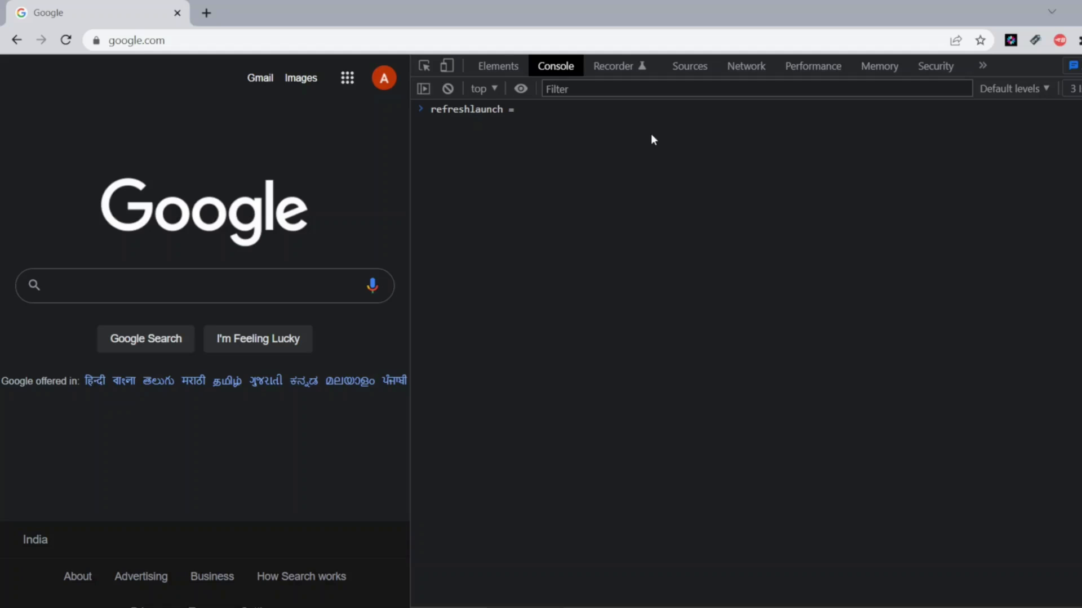
text(window.open)
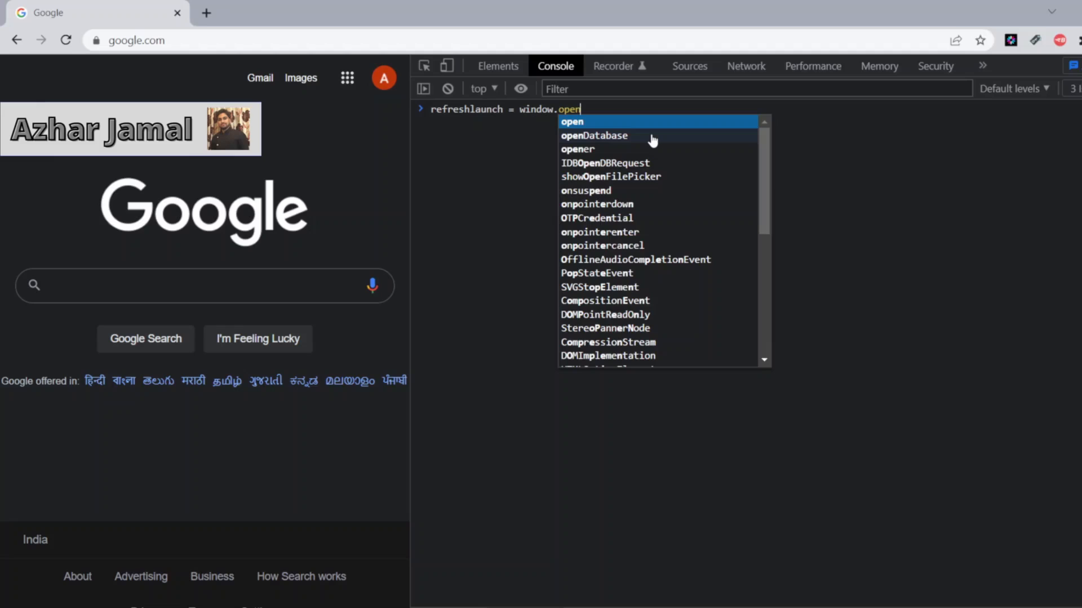
text(("https:)
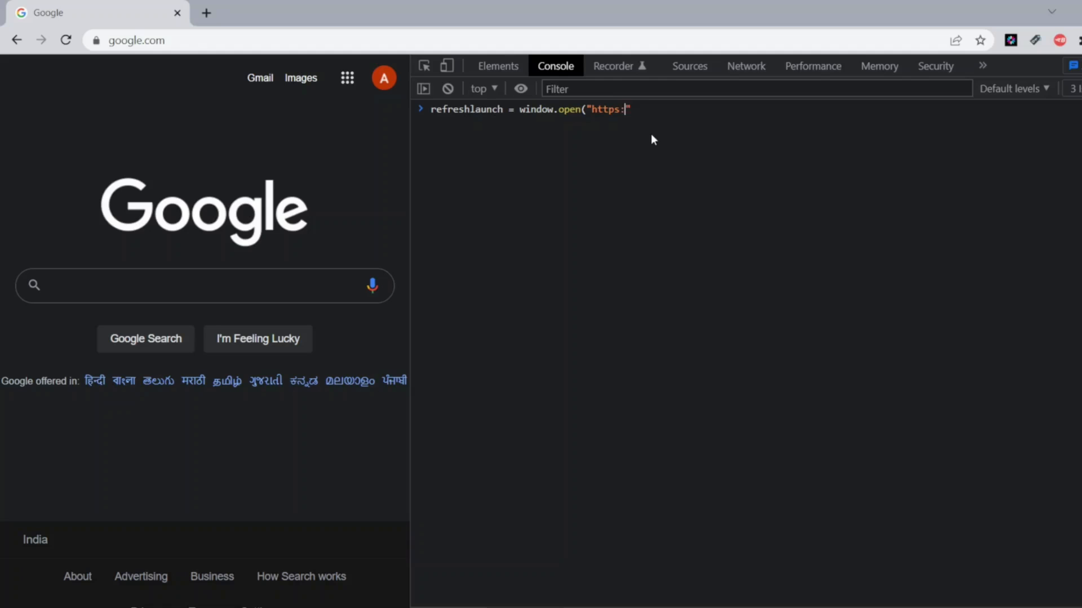
text(//www.google.com"))
text(timerScreen = setInterval(funct)
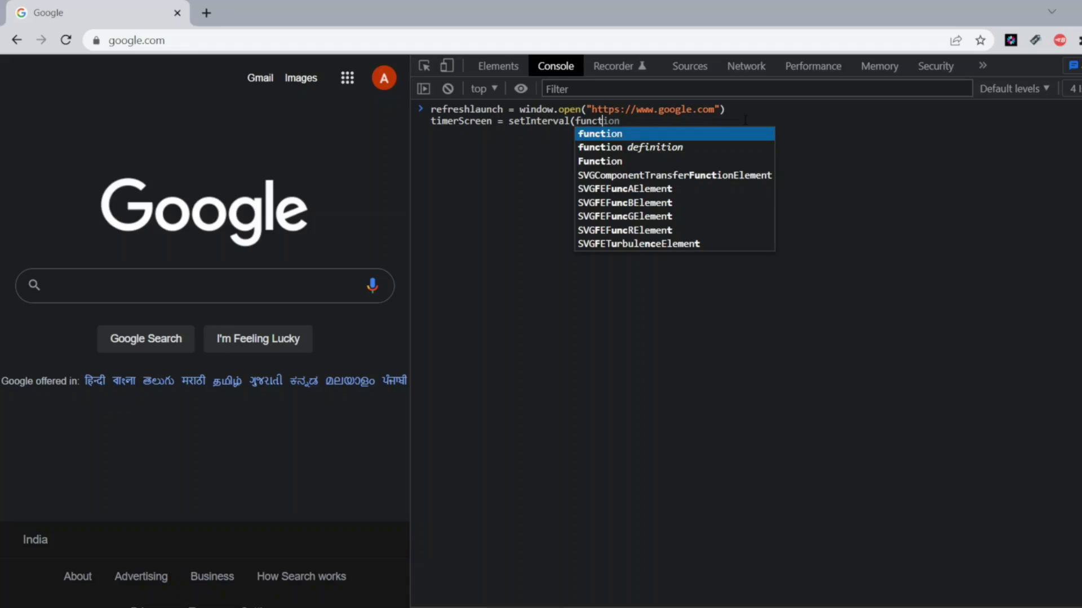
Step: Complete the setInterval body setting refreshlaunch.location.href to google.com with a 5000 interval
text((){refreshlaunch)
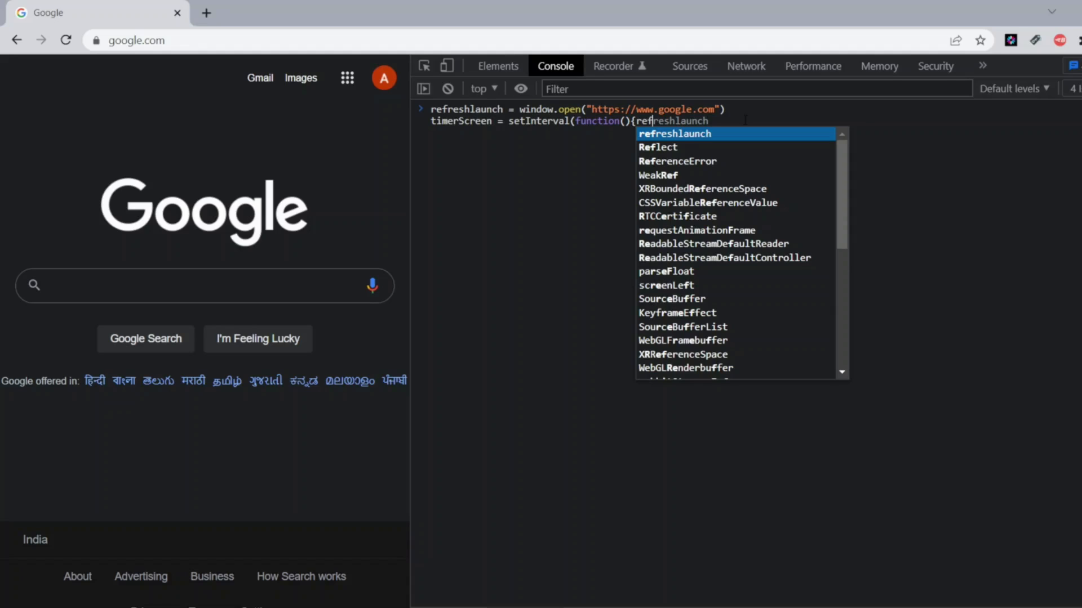
text(.location.href="https://www.google.com"))
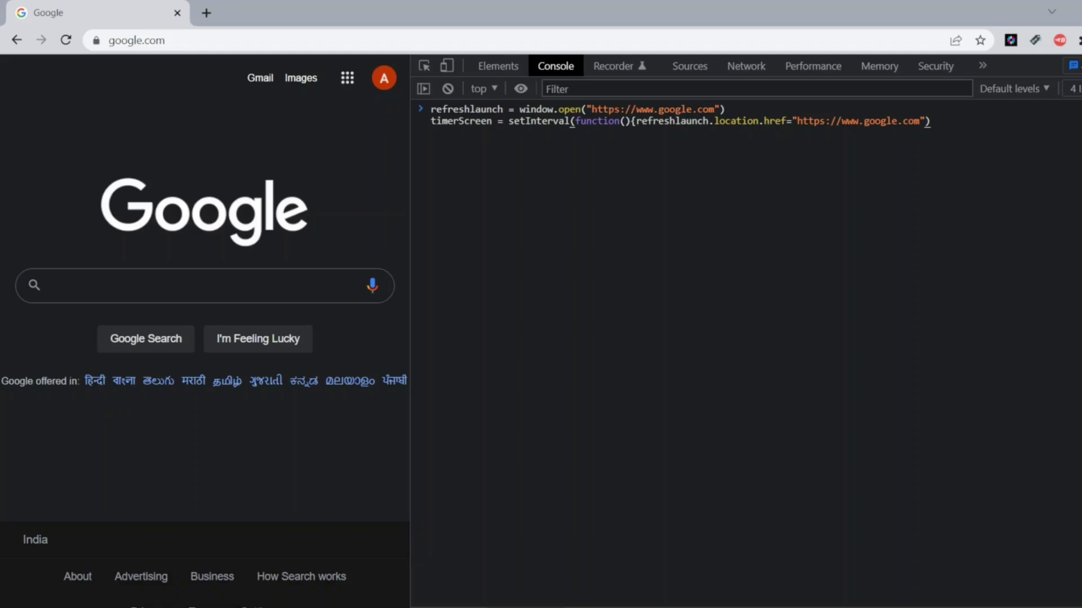
text(,5000)
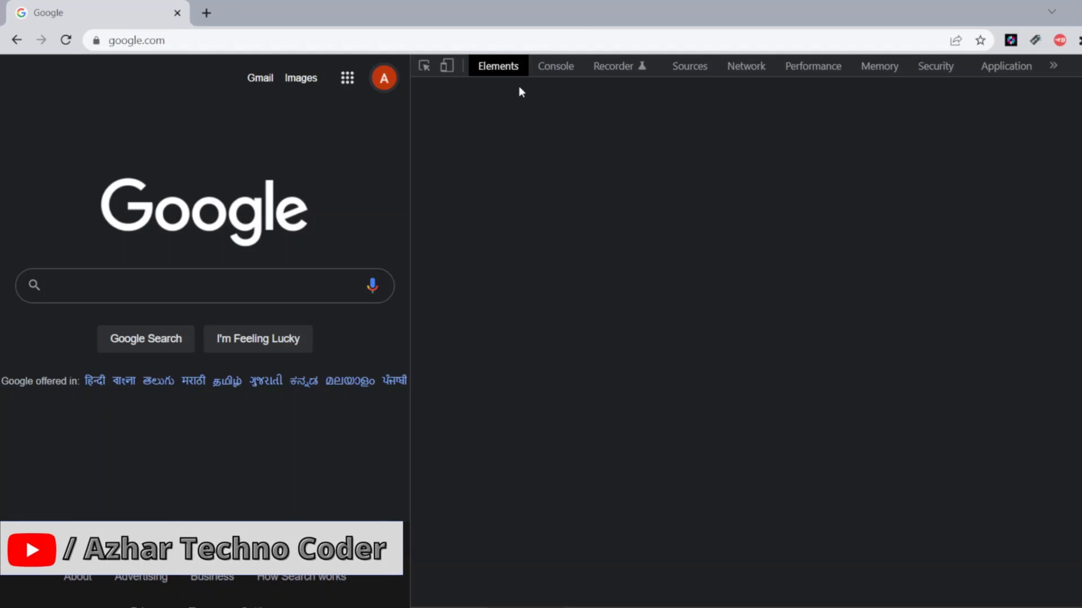
Step: Execute the script so google.com opens in a second tab
click(554, 65)
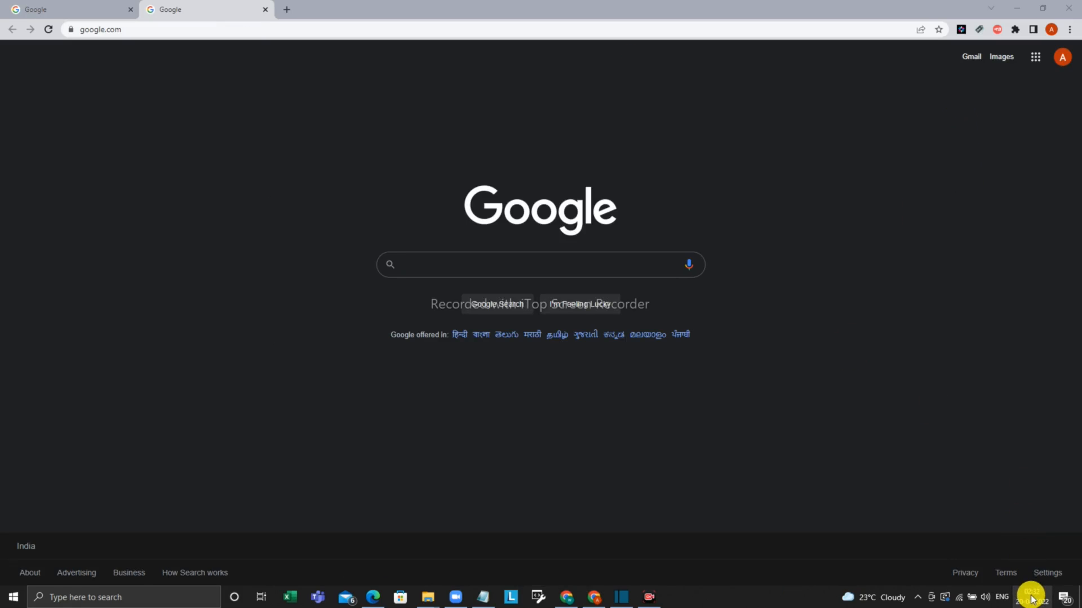
Step: Open the Windows taskbar clock and calendar flyout over the new Google tab
click(1030, 597)
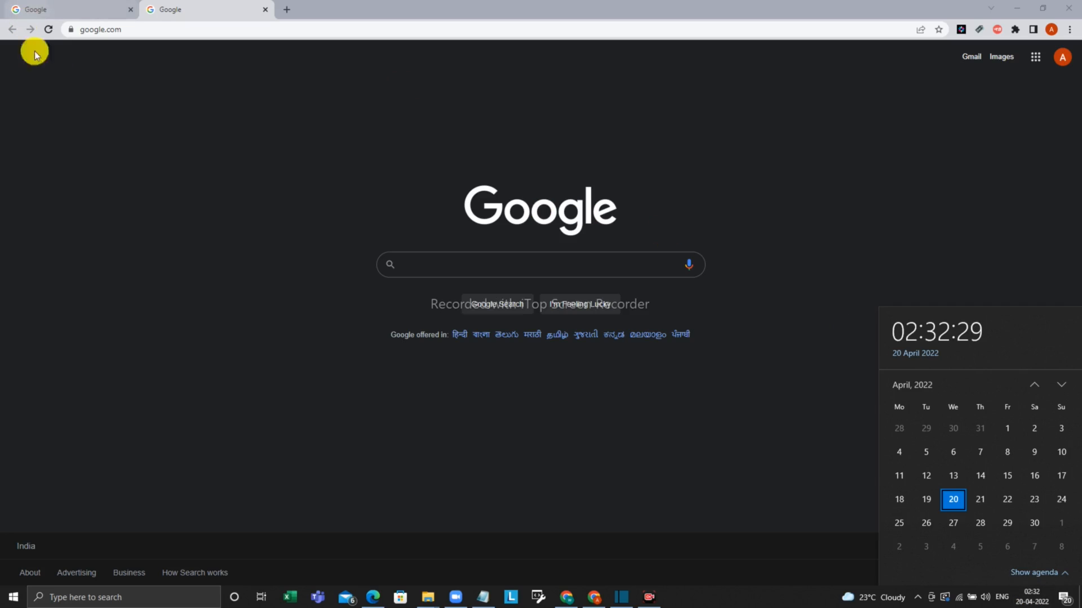
mouse_move(105, 99)
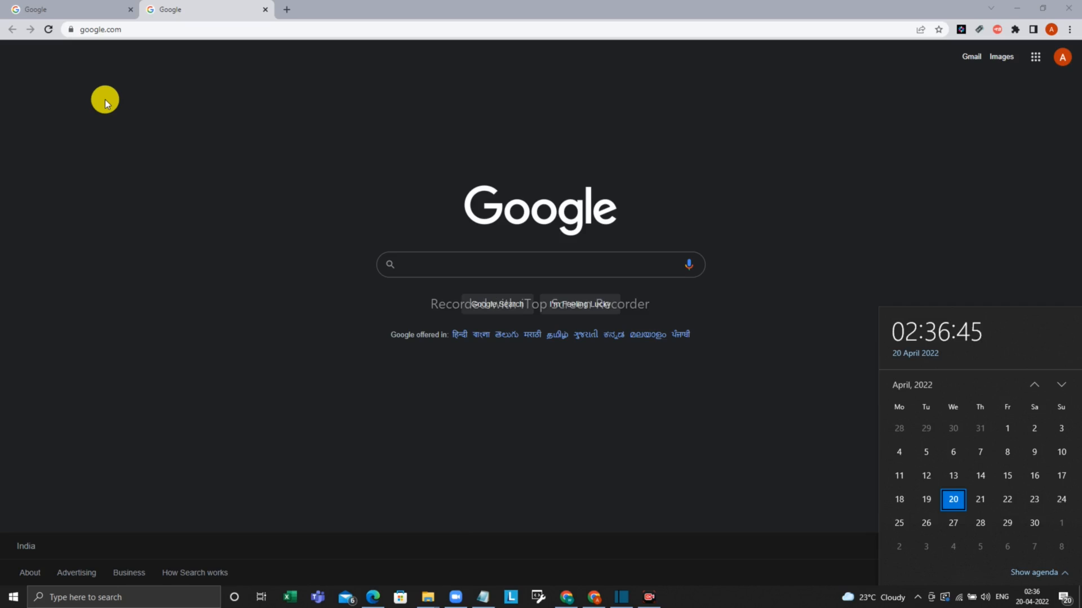
mouse_move(23, 7)
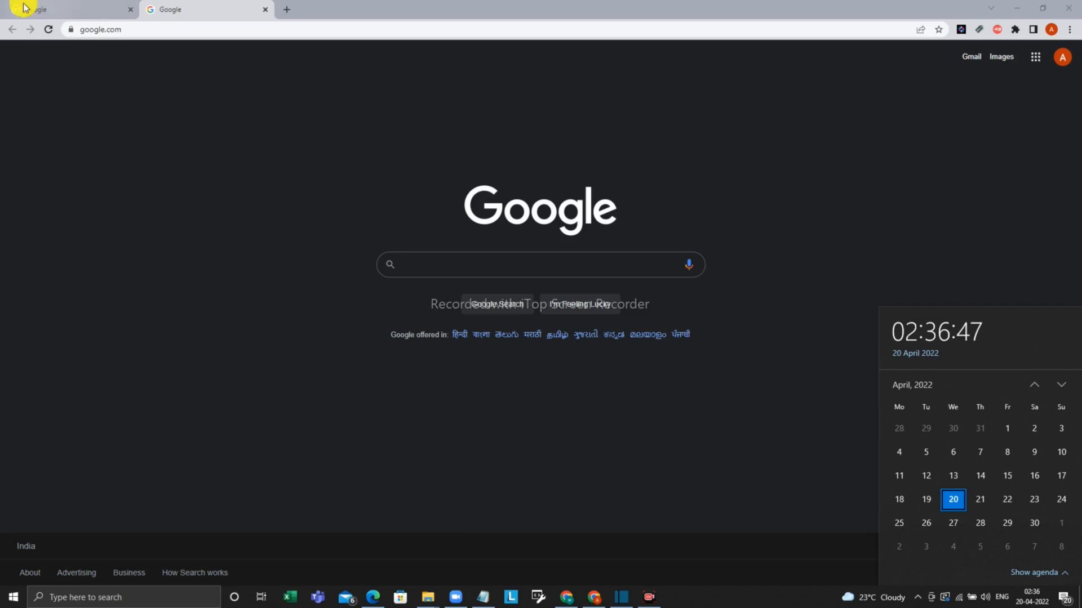